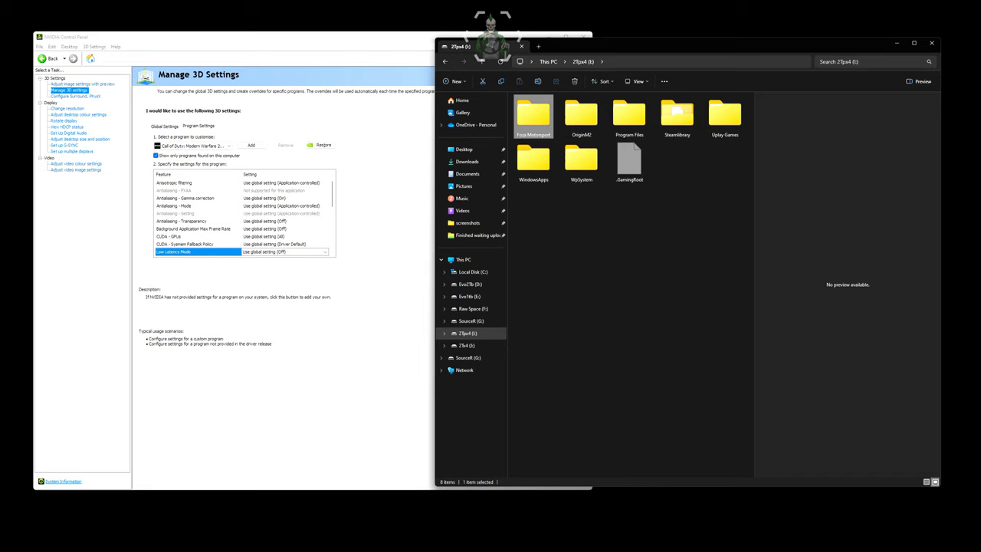
mouse_move(533, 115)
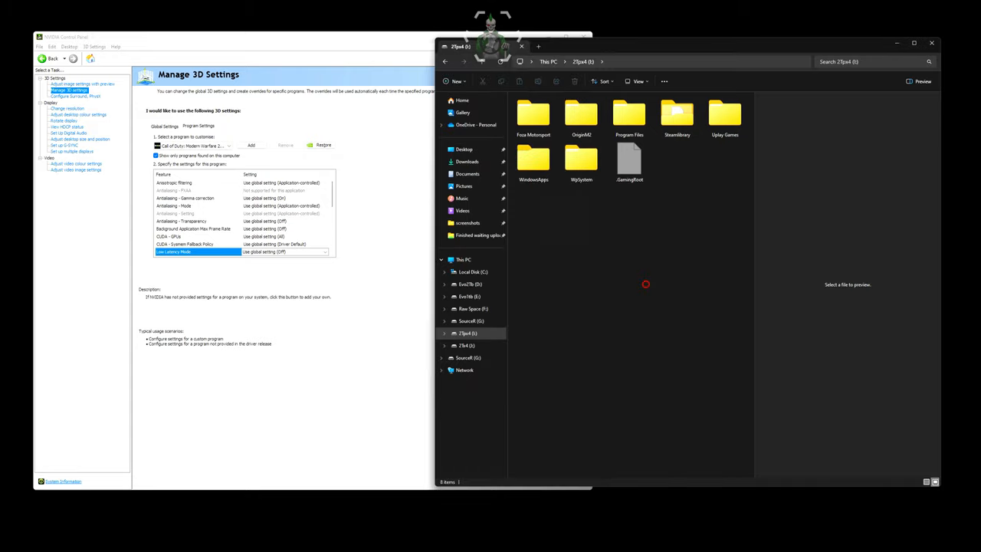
Navigate into Forza Motorsport's Content folder and open appxmanifest.xml in Notepad.
double_click(533, 115)
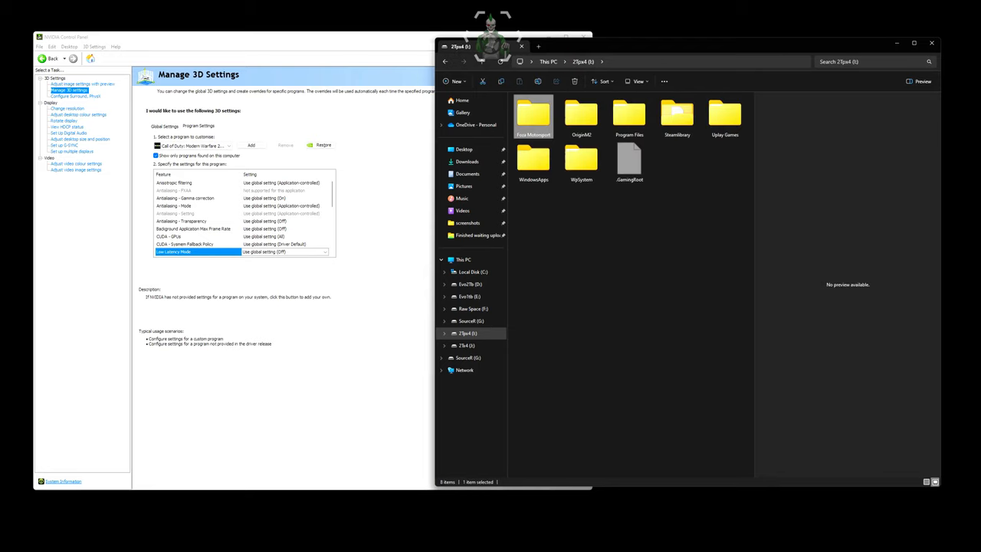
double_click(534, 115)
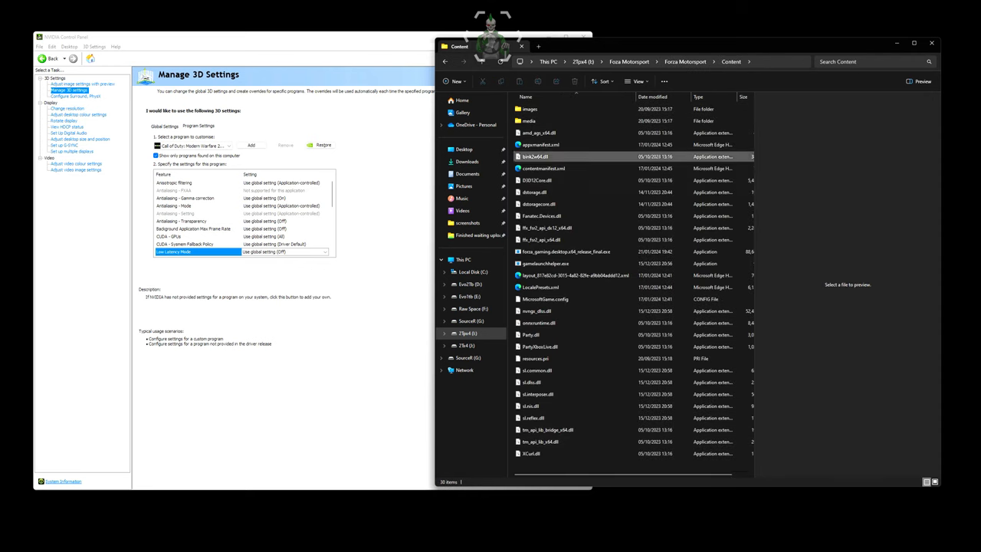
click(539, 145)
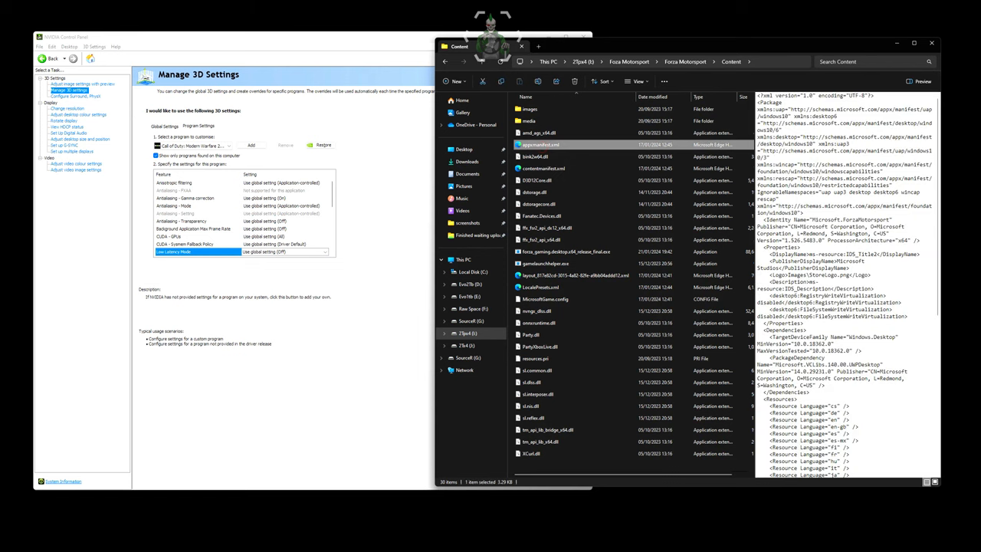
mouse_move(540, 145)
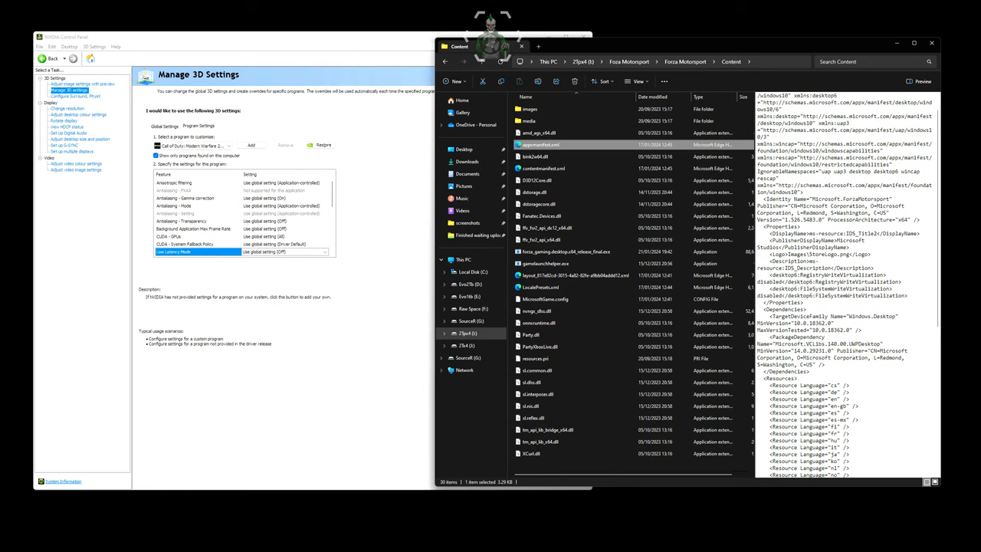
right_click(540, 144)
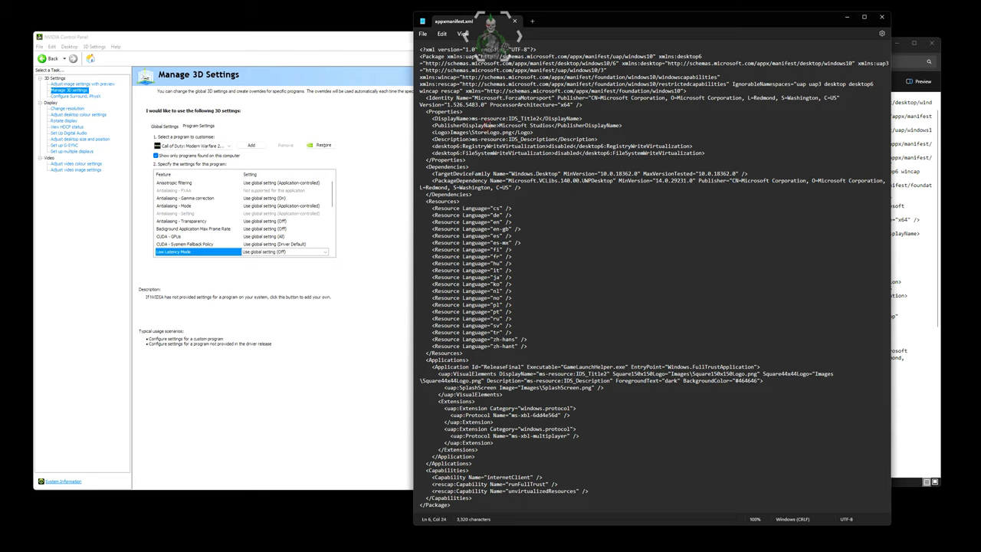
Select the manifest's DisplayName value ms-resource:IDS_Title2.
double_click(506, 119)
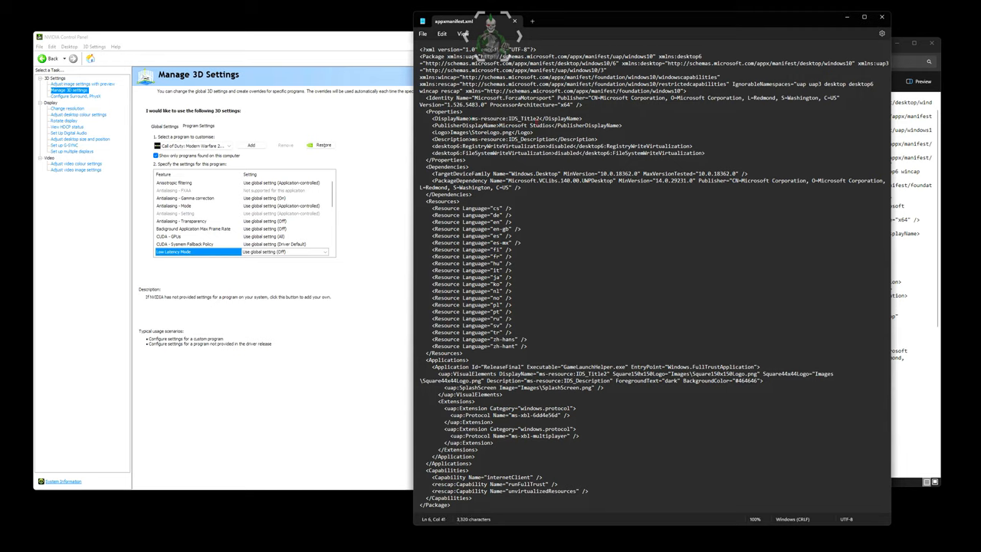
double_click(506, 118)
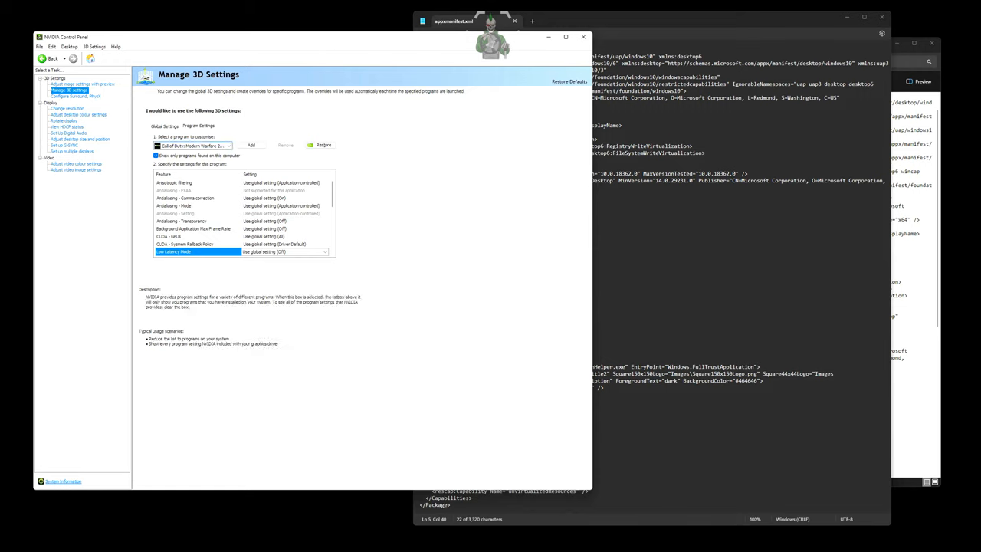
Add ms-resource:IDS_Title2 to Program Settings as a custom 3D profile.
click(251, 145)
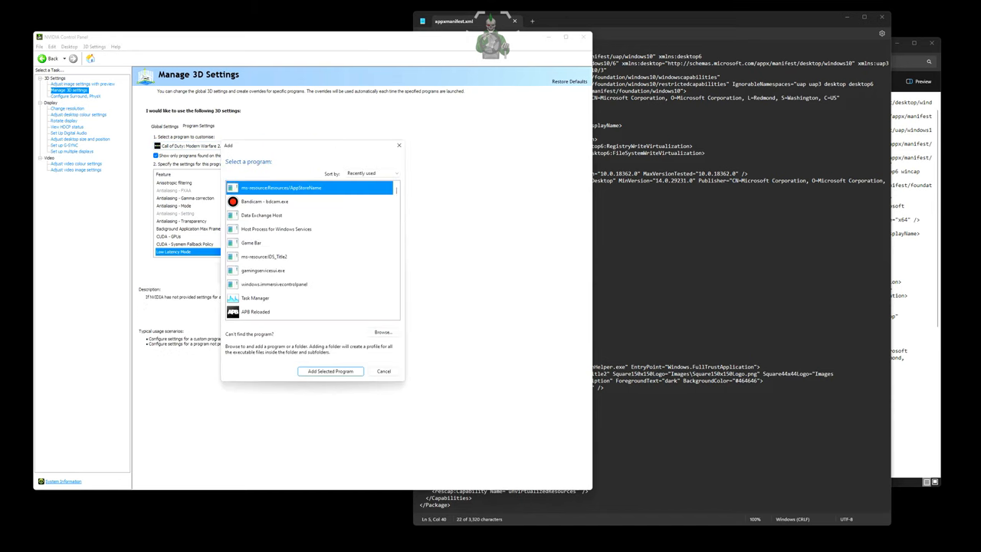
mouse_move(263, 269)
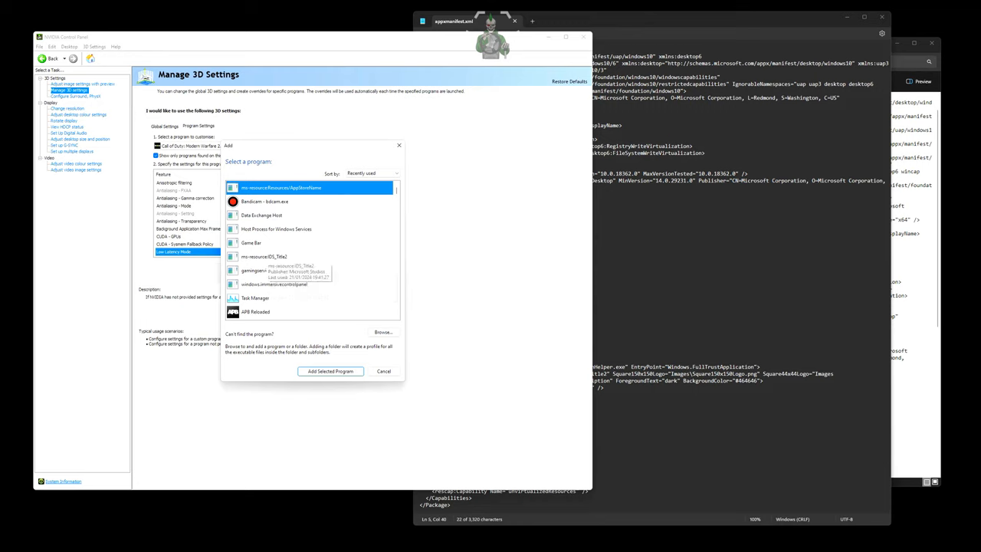
click(310, 256)
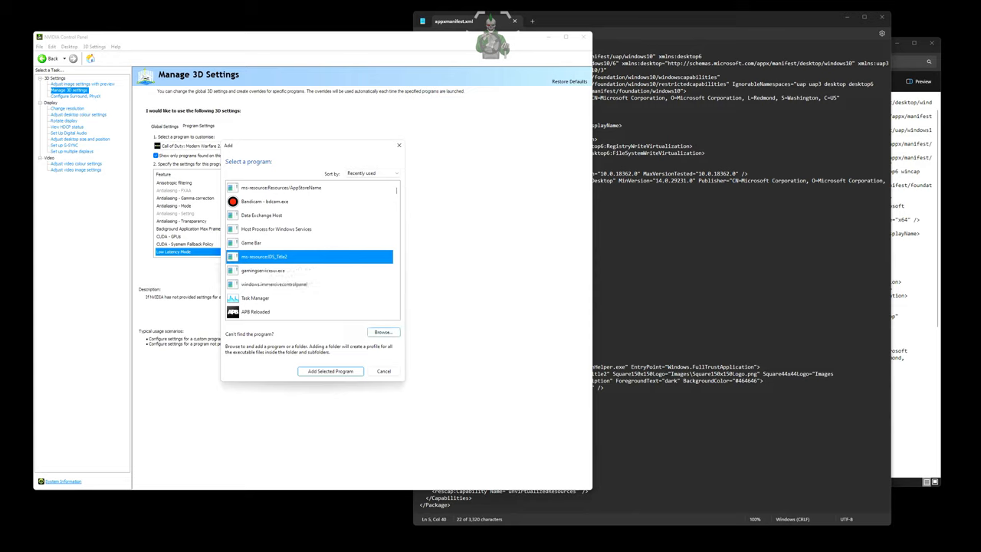
click(331, 371)
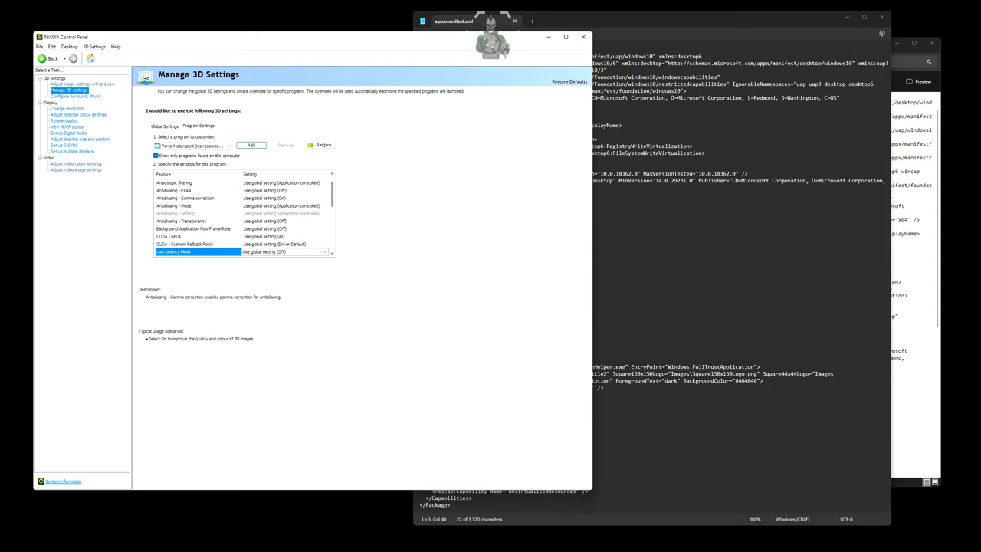
scroll(down, 3)
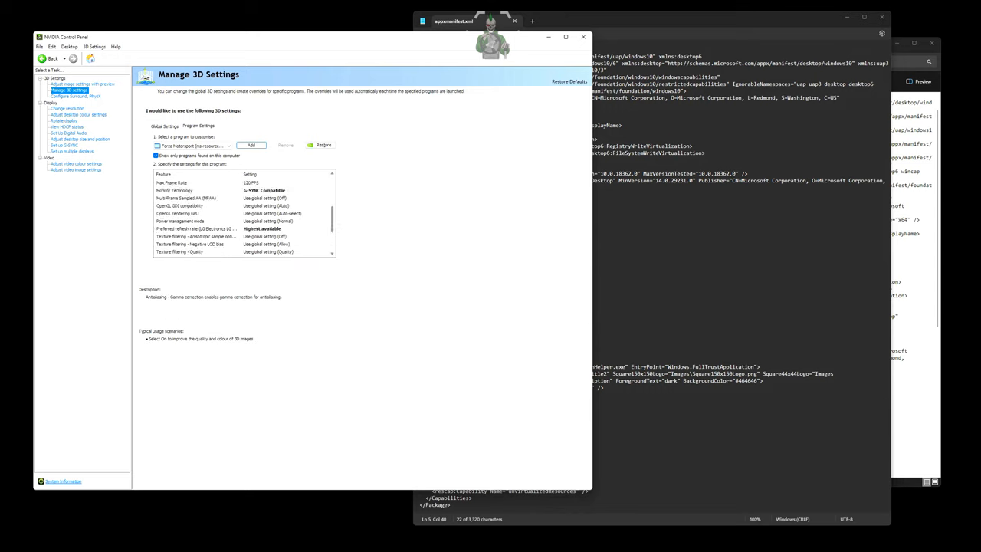
click(172, 251)
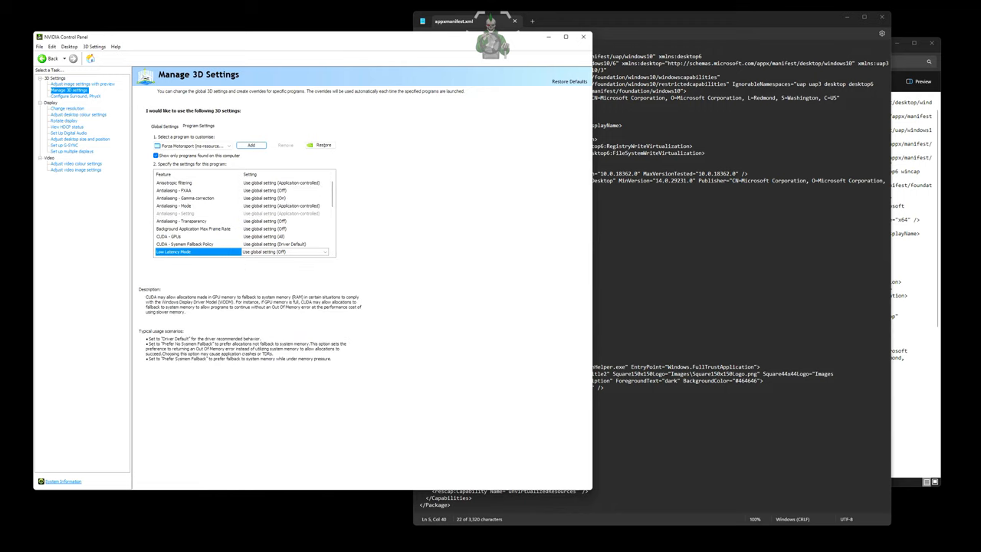
scroll(down, 3)
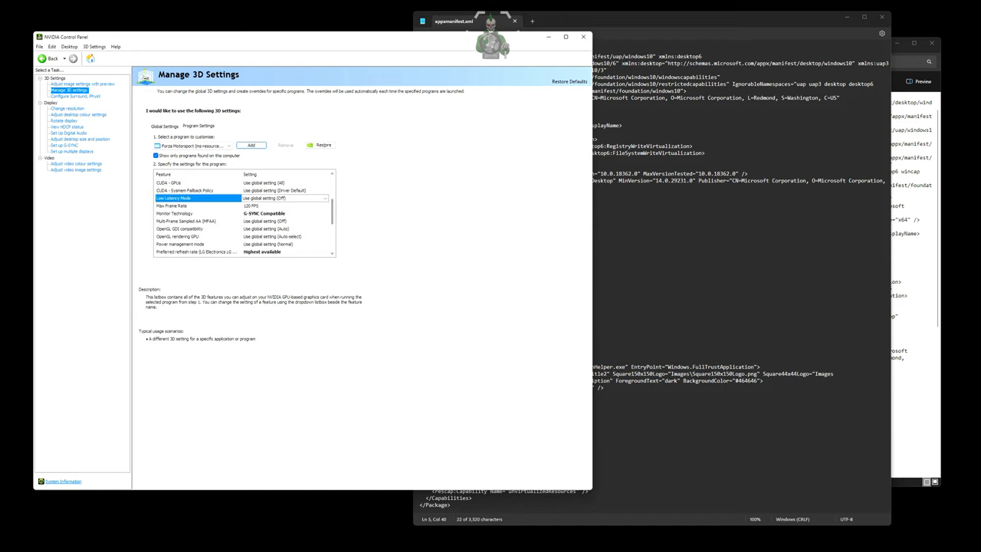
click(172, 204)
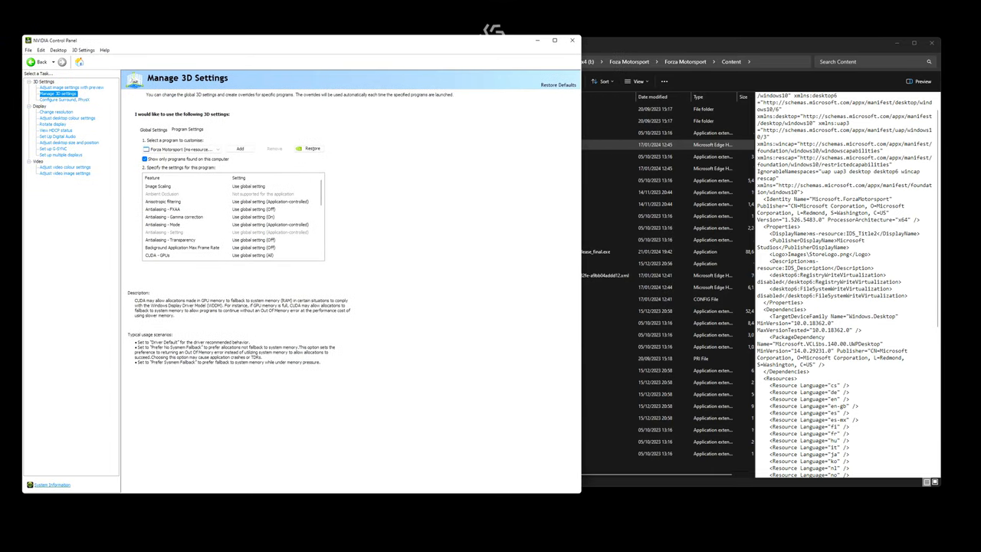
Scroll down through the Manage 3D Settings options.
scroll(down, 3)
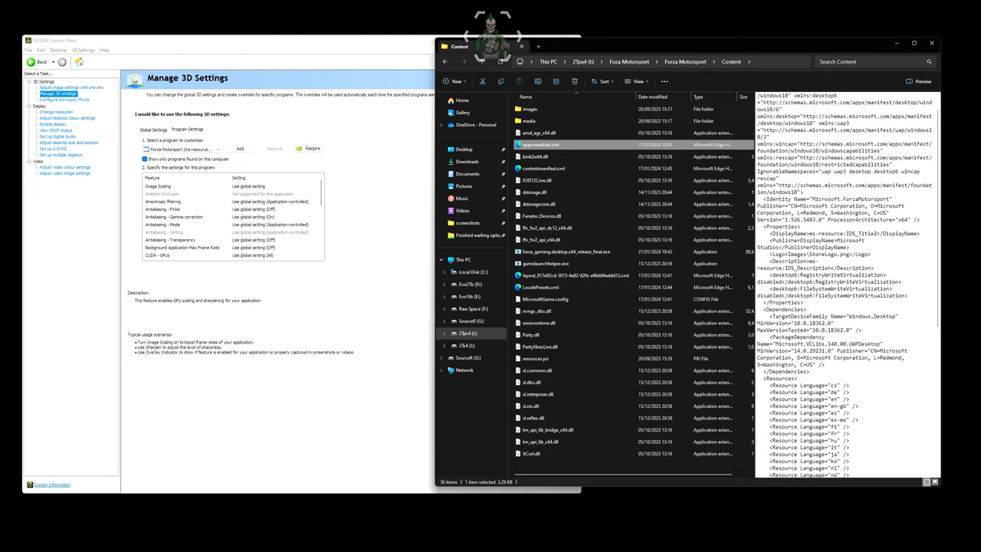
mouse_move(539, 144)
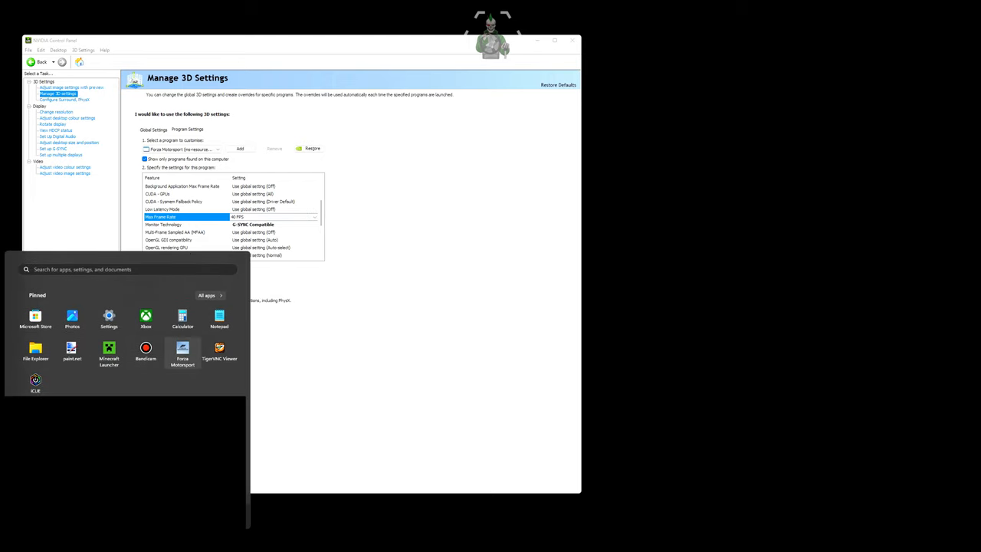
Launch Forza Motorsport and set the profile's Max Frame Rate cap, confirming with OK.
click(182, 348)
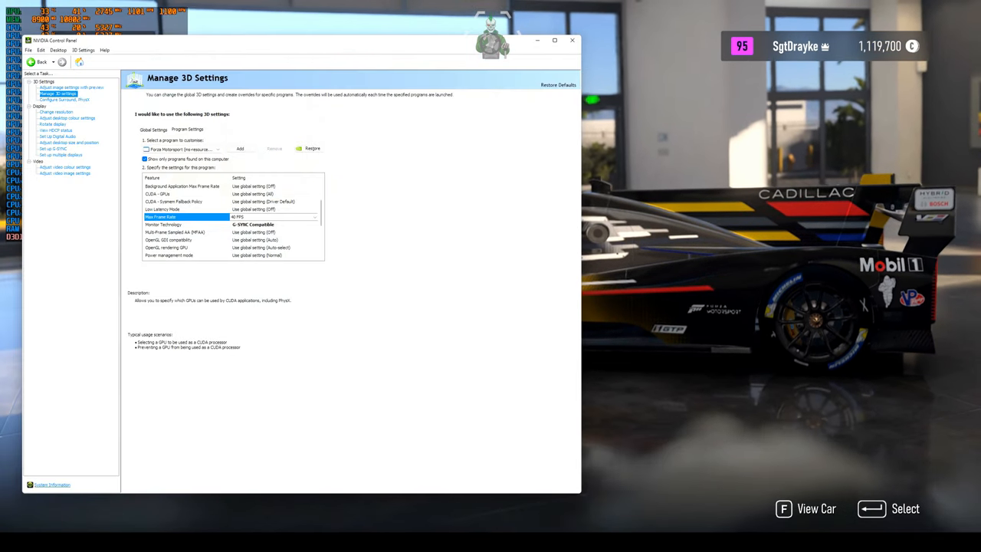
click(272, 217)
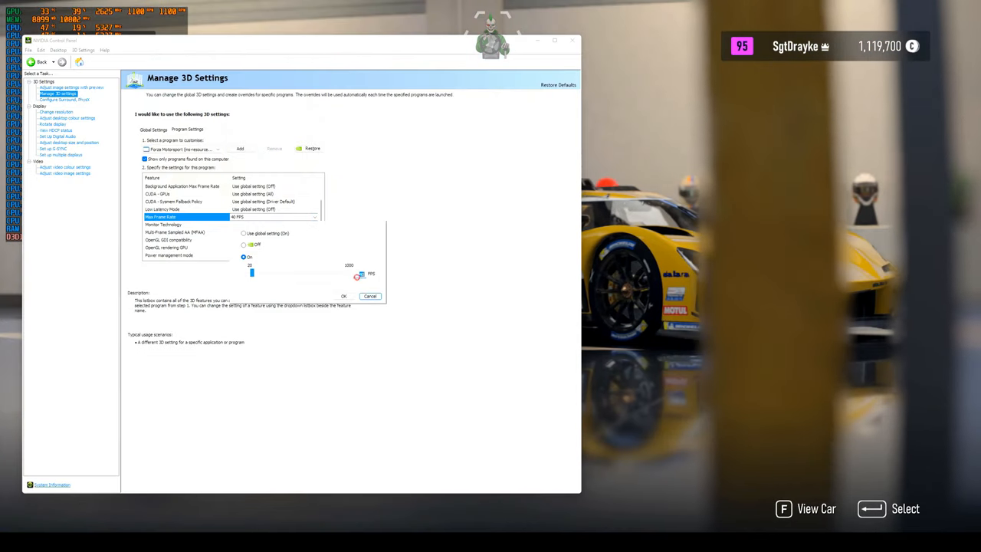
drag(252, 273, 259, 273)
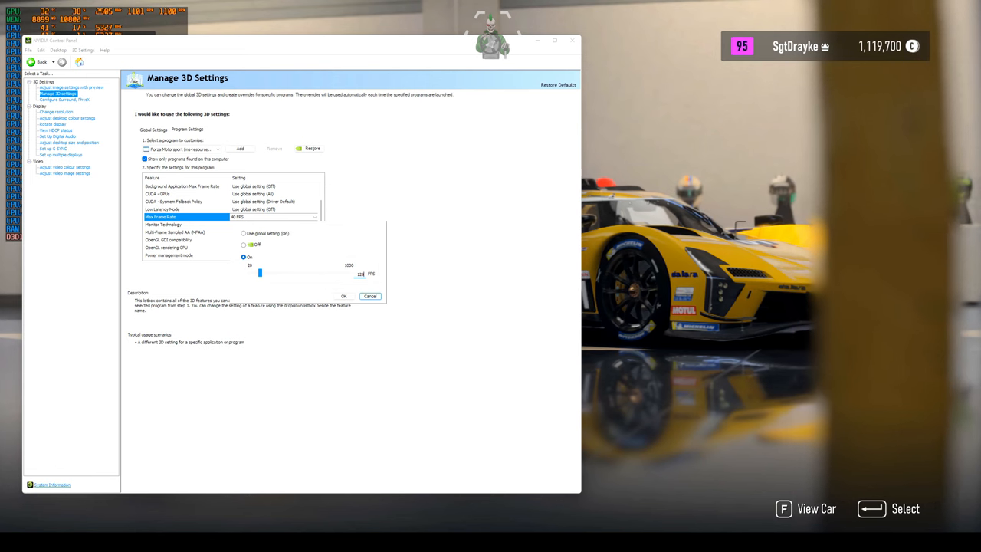
click(343, 296)
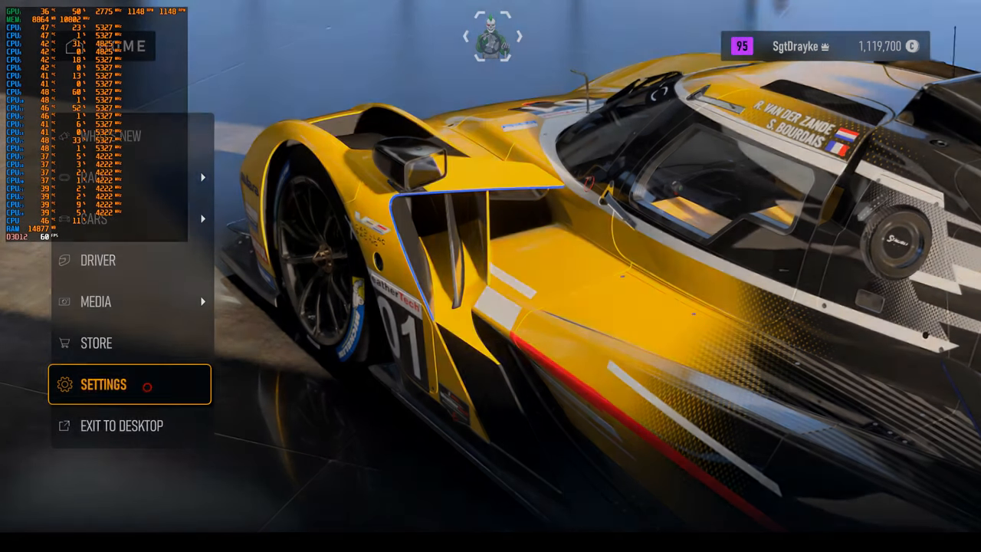
Open Forza's Graphics settings tab and review the Performance target option.
click(104, 384)
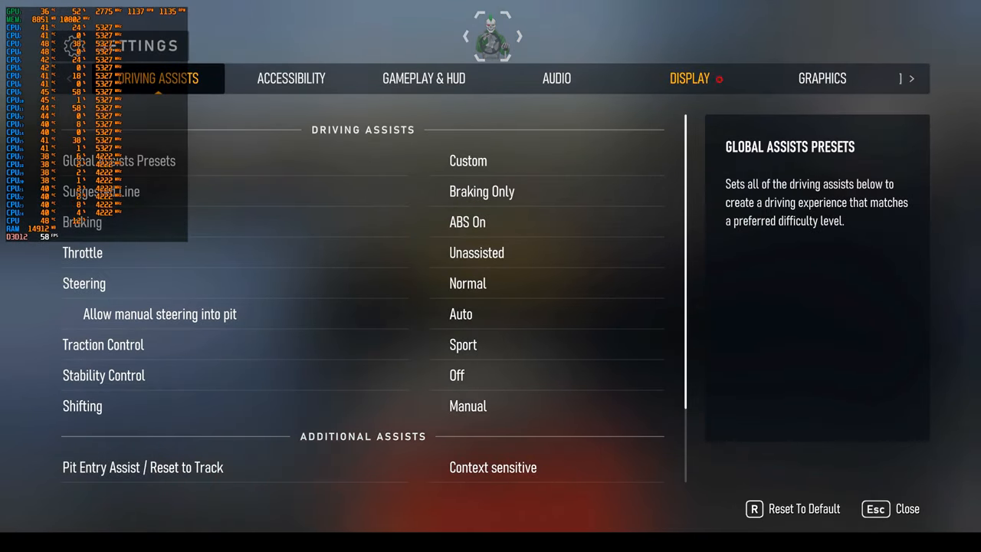
click(822, 78)
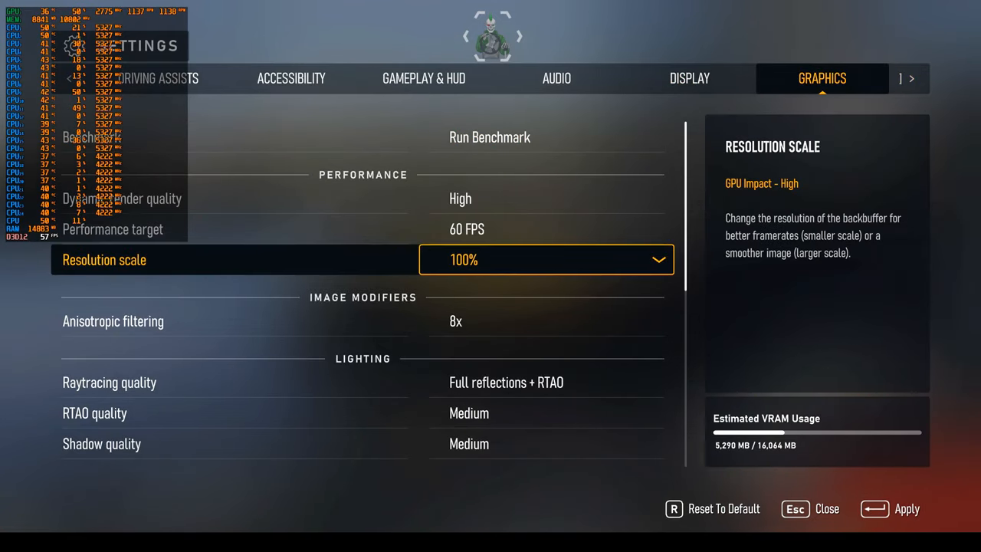
key(up)
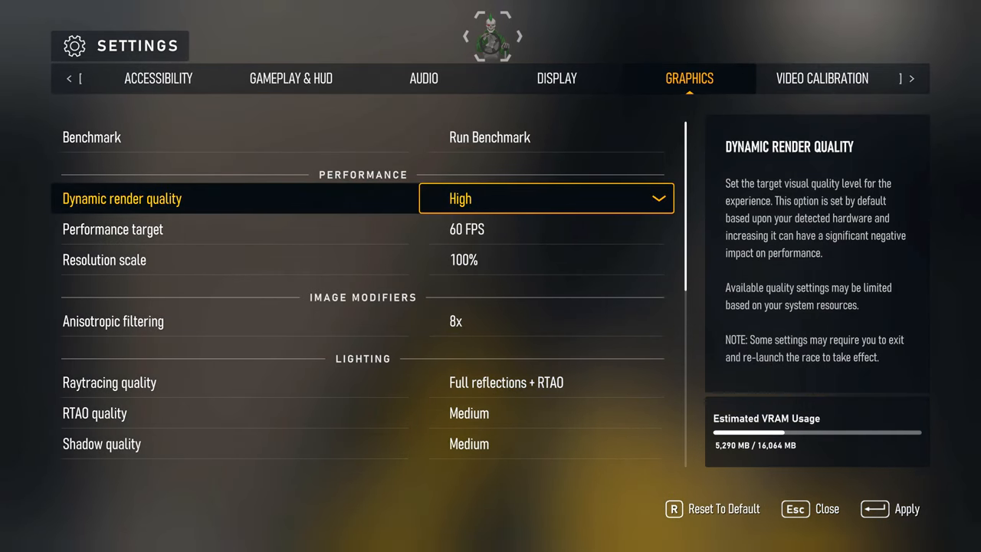
click(546, 198)
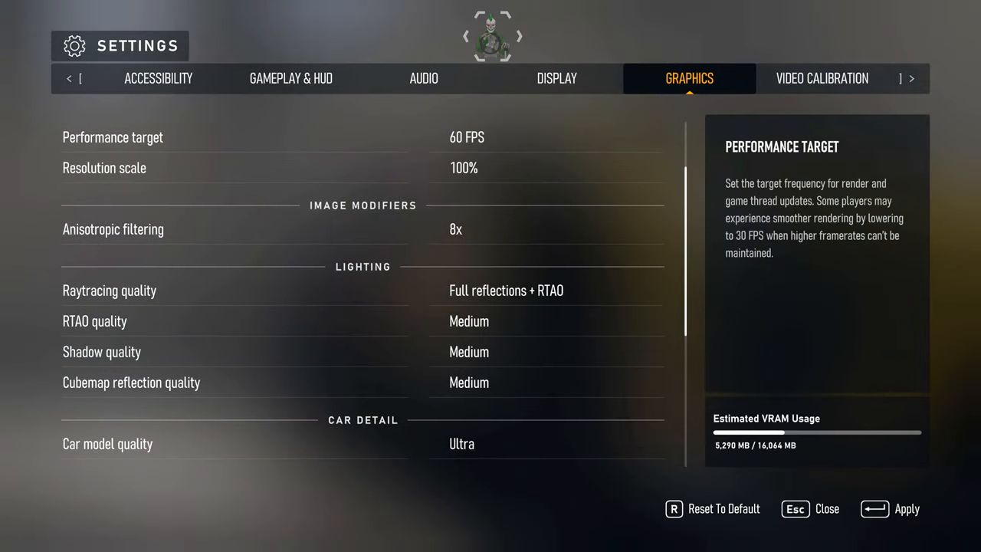
Switch to the Display tab and inspect the Dynamic render quality option.
click(556, 78)
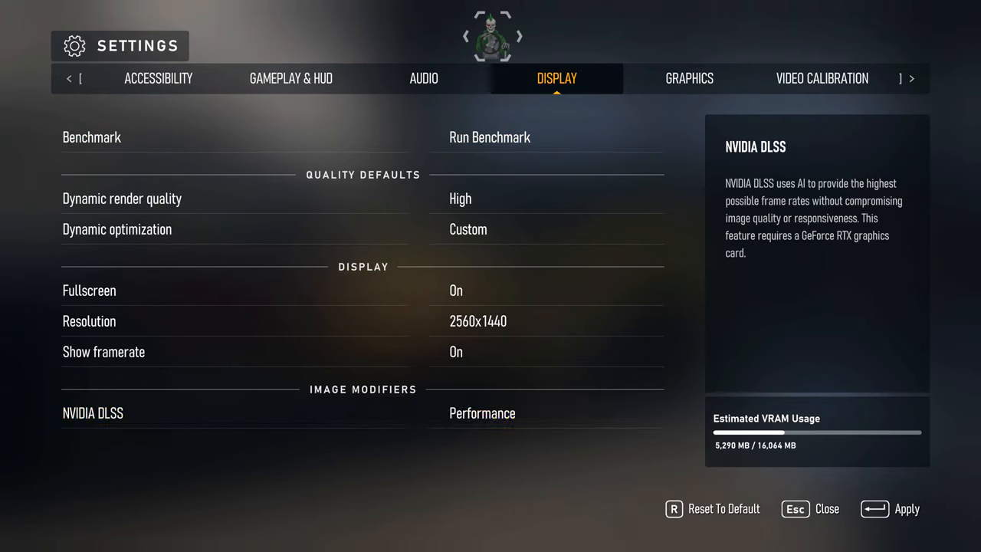
click(545, 412)
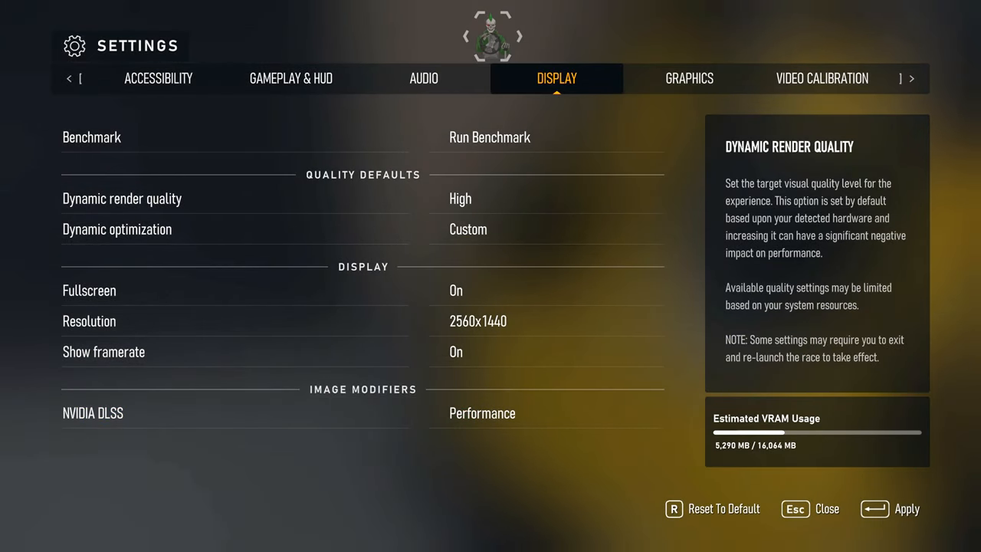
Review RTAO, Cubemap reflection and car detail quality options on the Graphics tab.
click(688, 78)
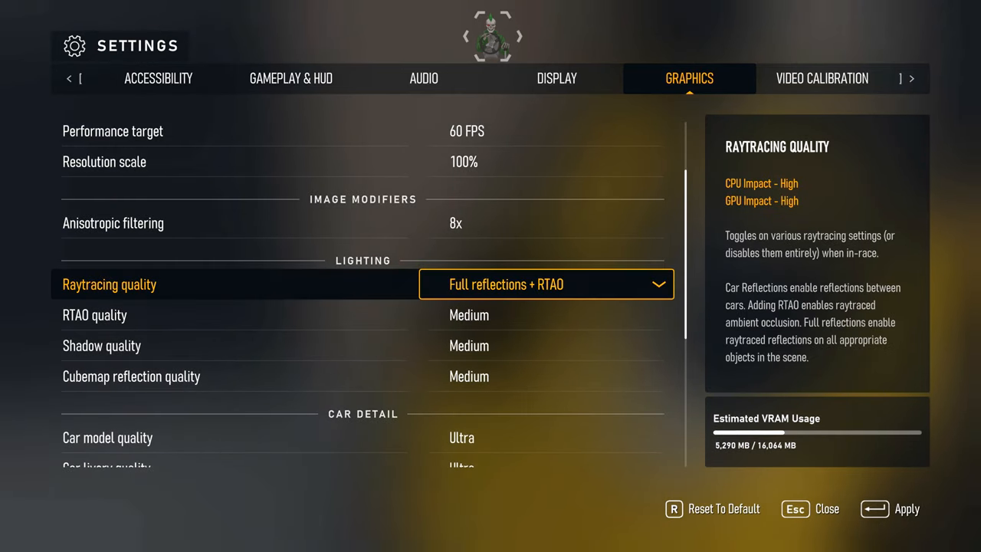
scroll(down, 3)
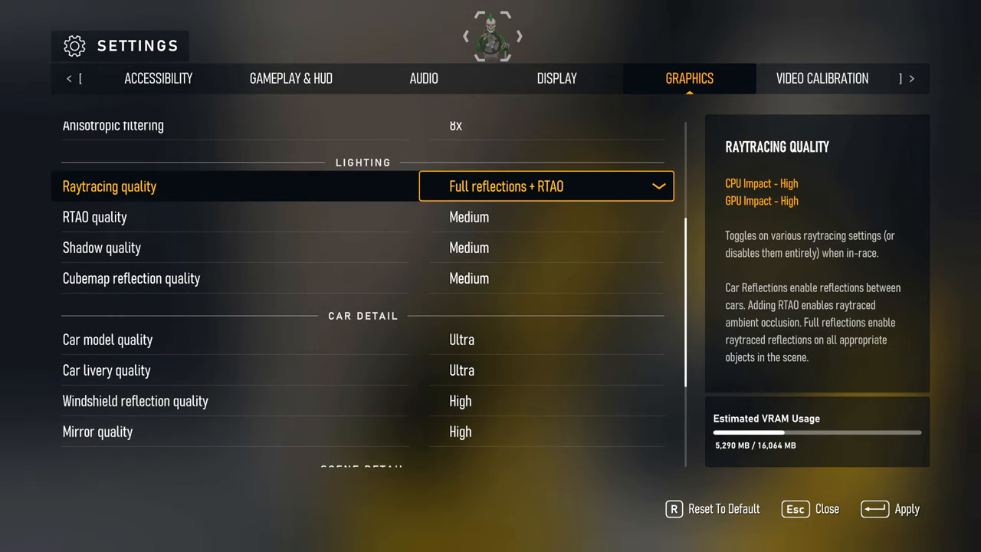
click(546, 186)
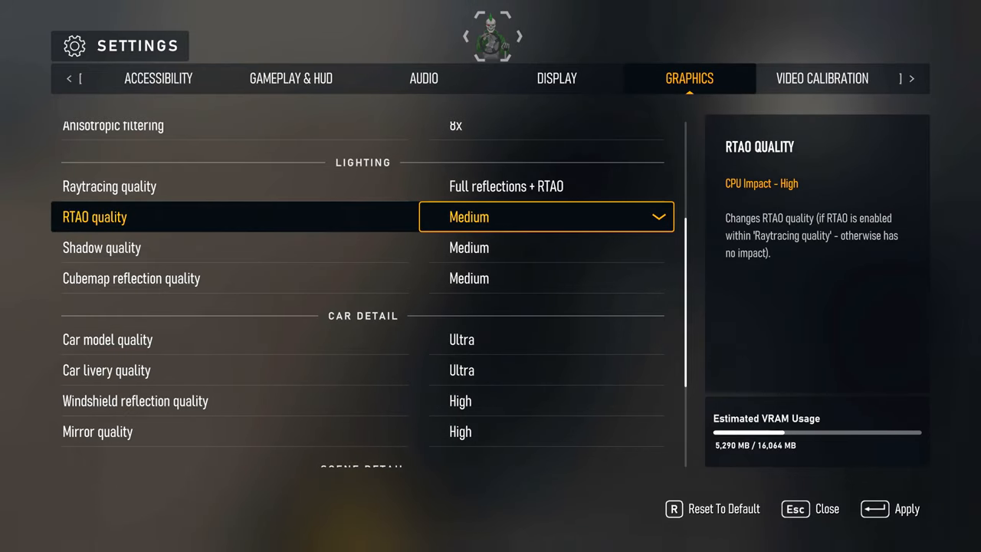
scroll(down, 3)
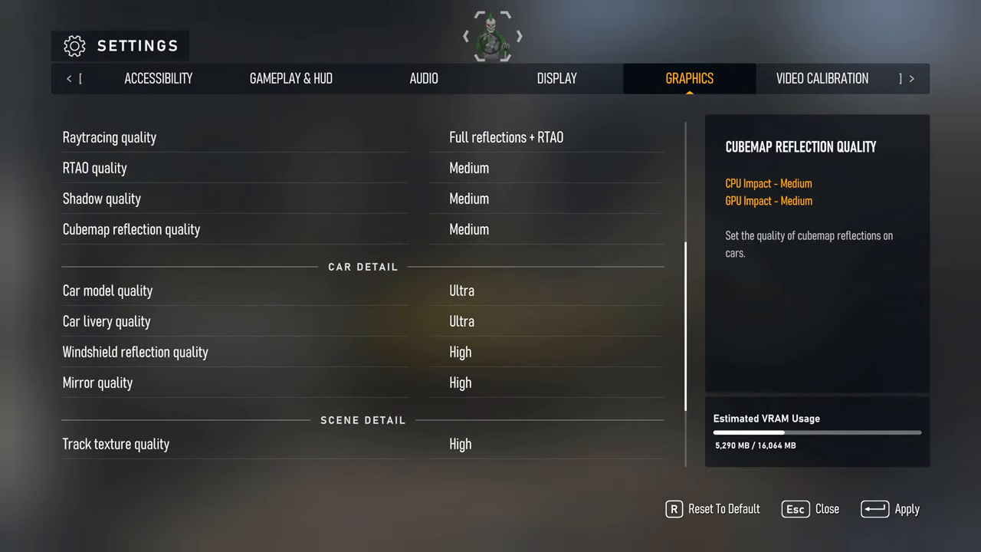
click(545, 229)
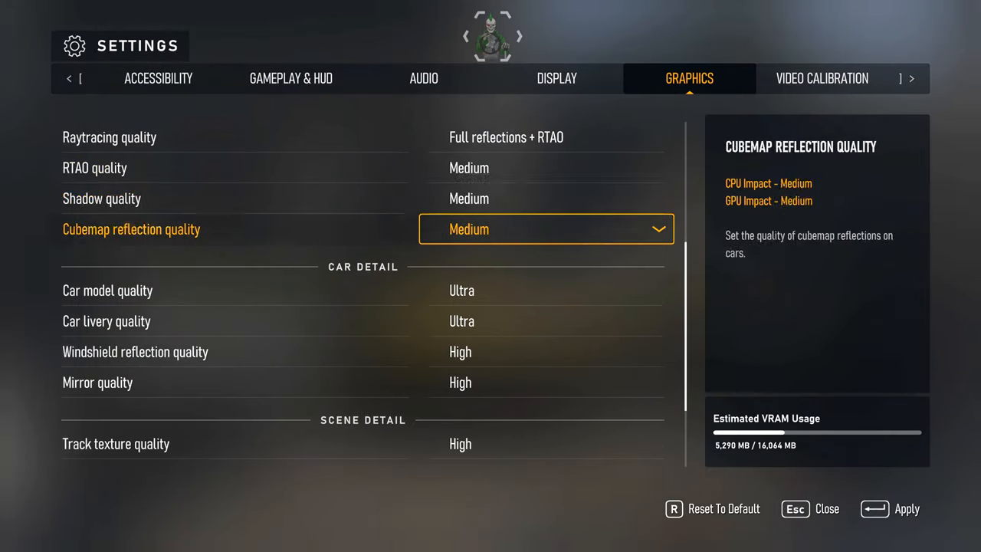
scroll(down, 3)
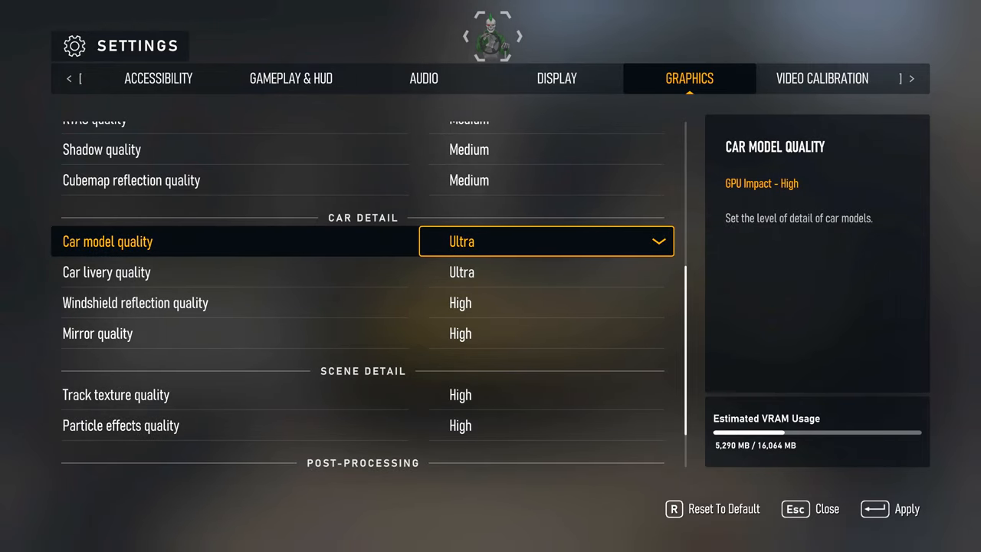
key(down)
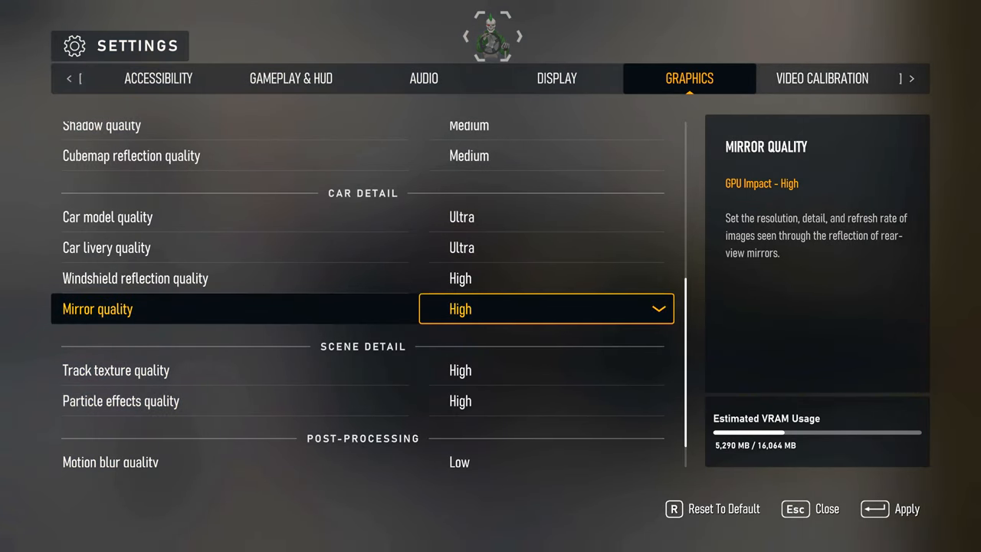
scroll(down, 3)
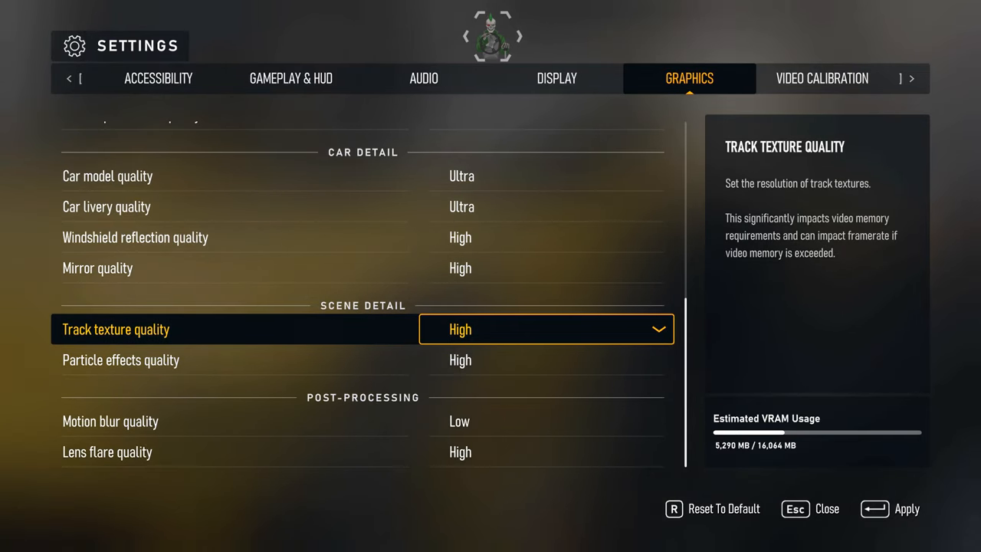
key(down)
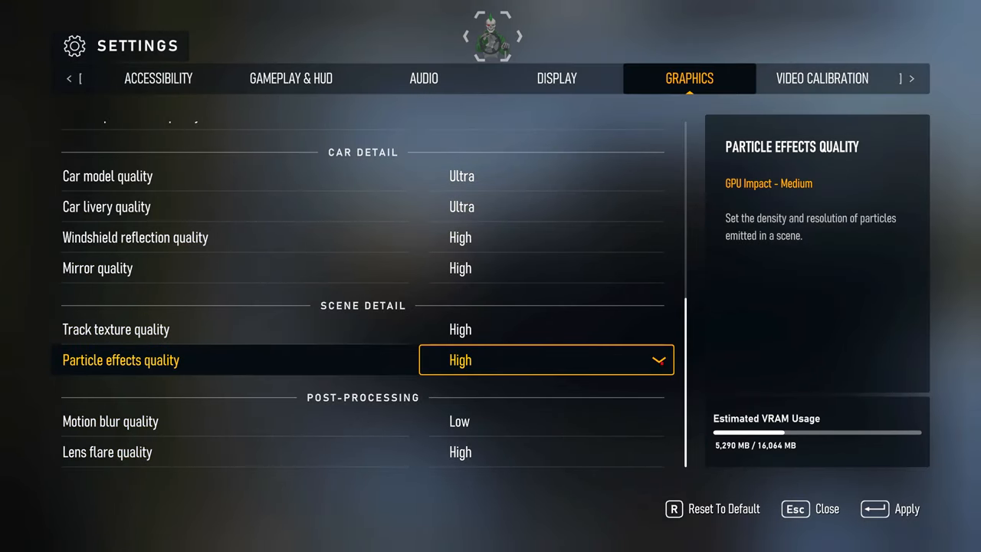
click(546, 360)
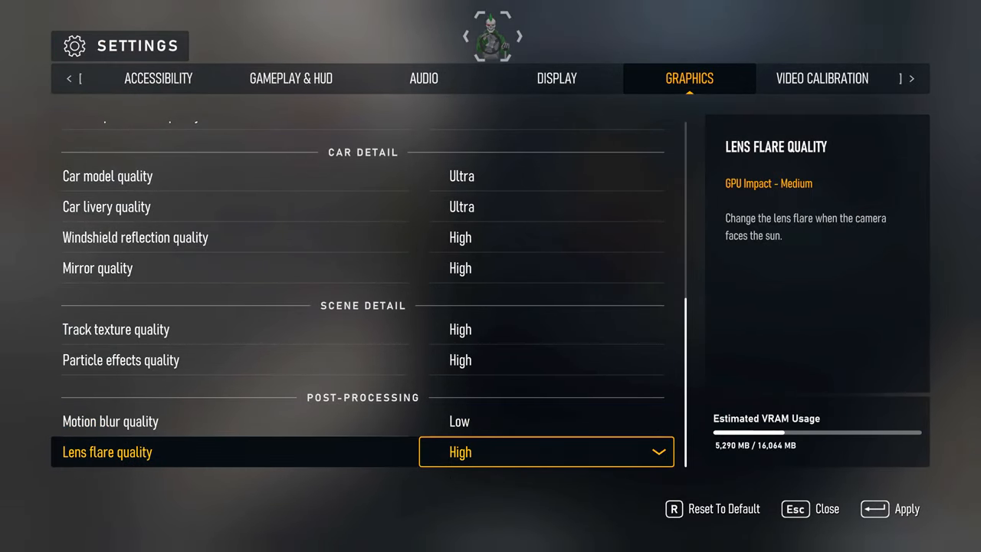
click(546, 451)
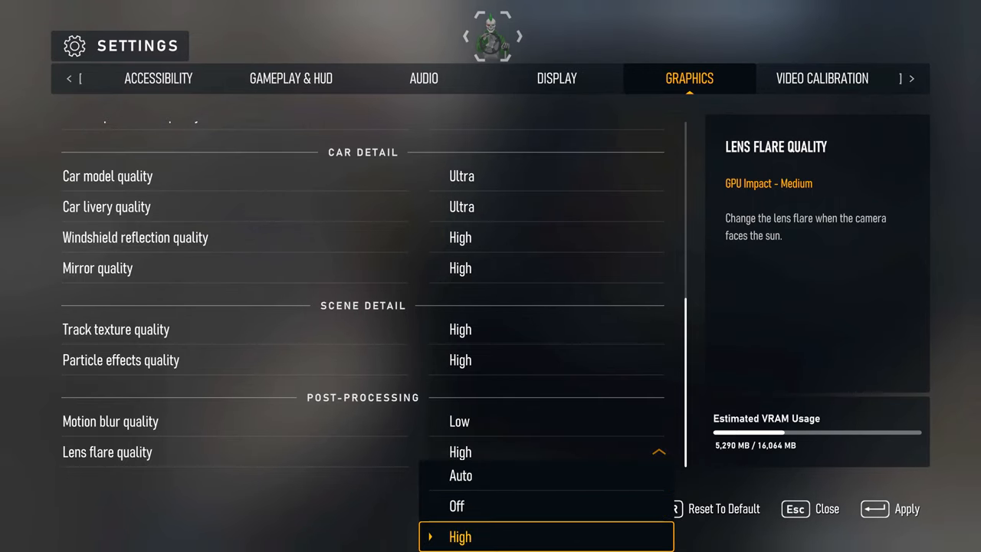
click(460, 536)
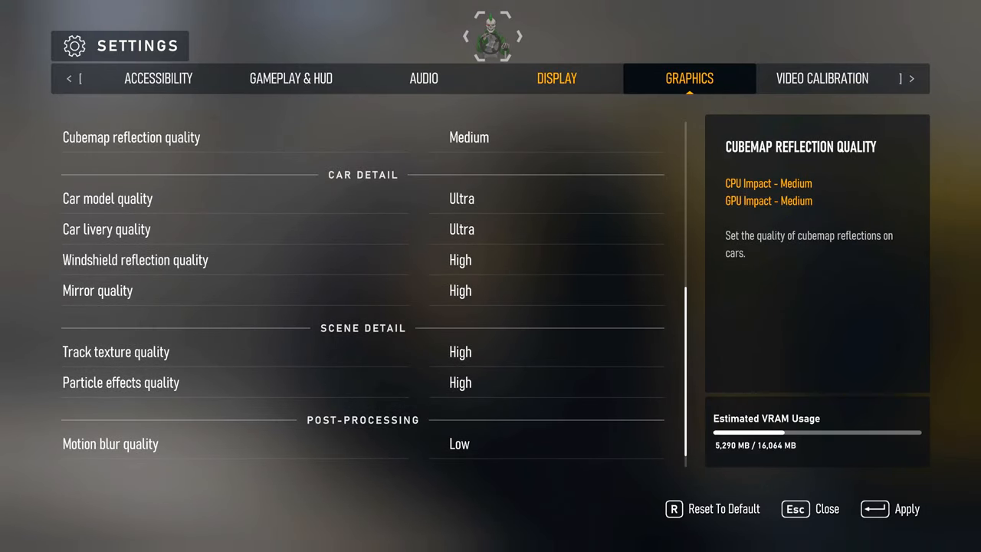
click(546, 418)
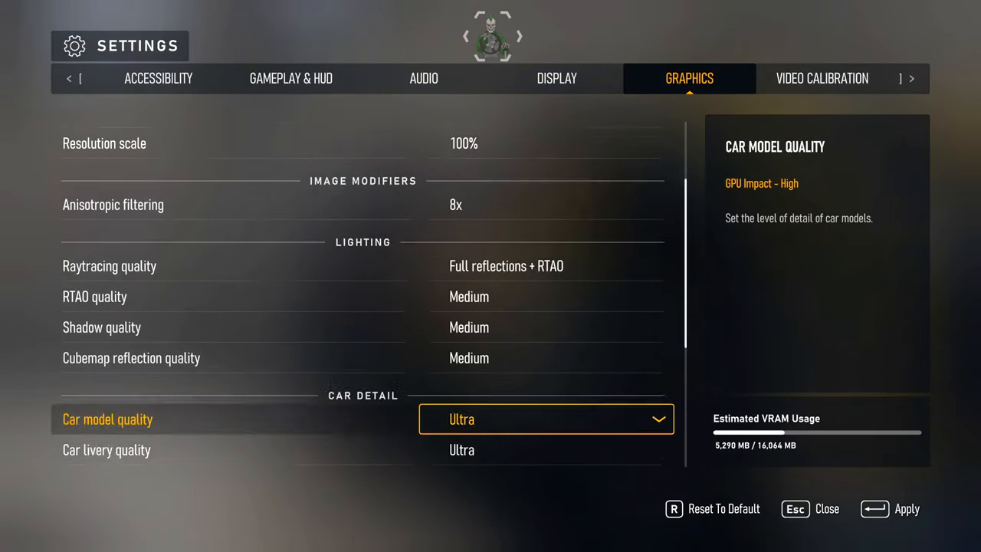